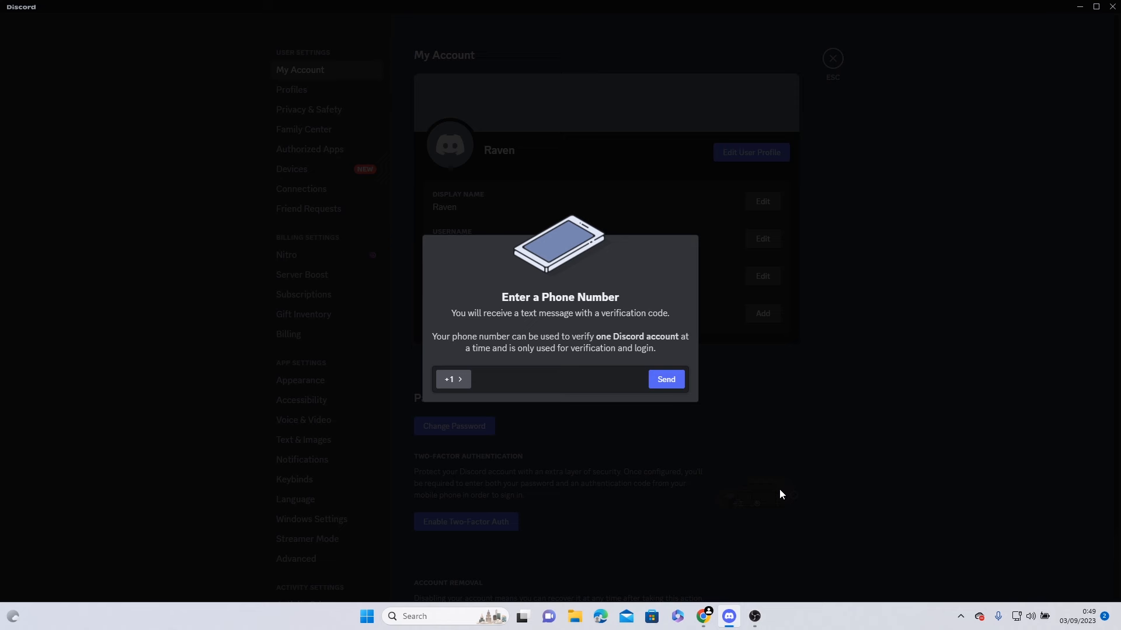
{"action": "mouse_move", "coordinate": [731, 607]}
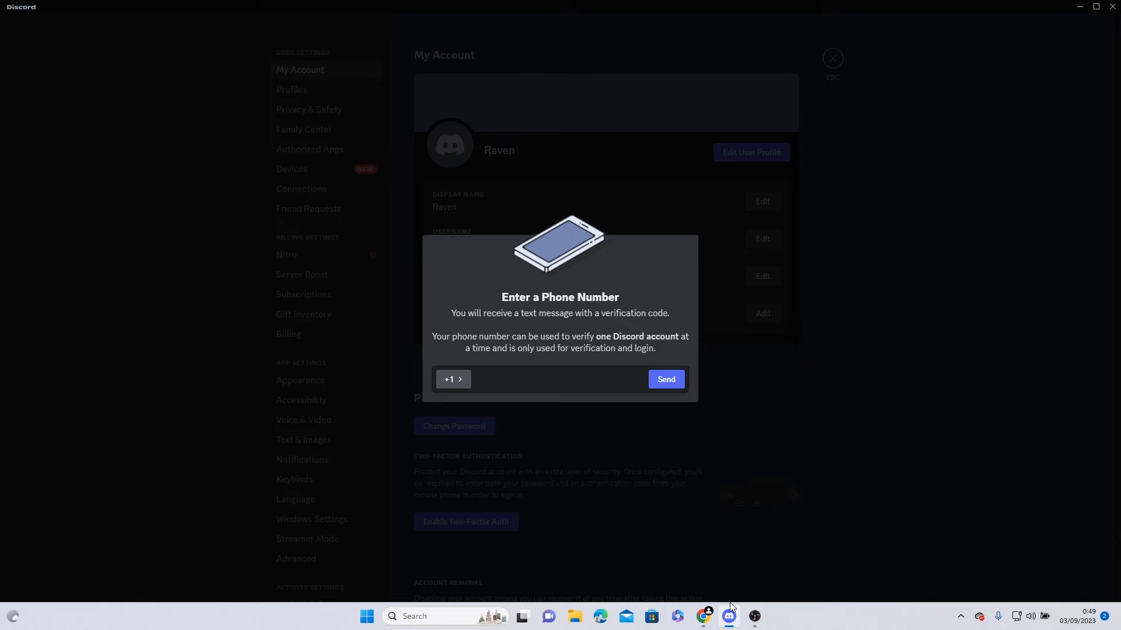
{"action": "left_click", "coordinate": [702, 616]}
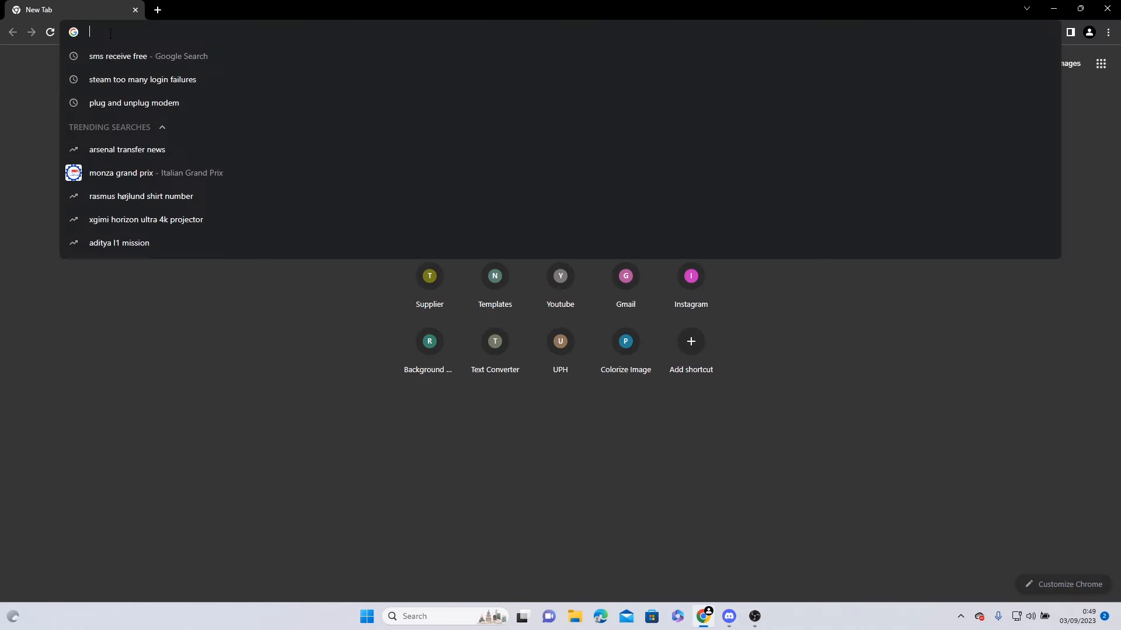
{"action": "type", "text": "receive"}
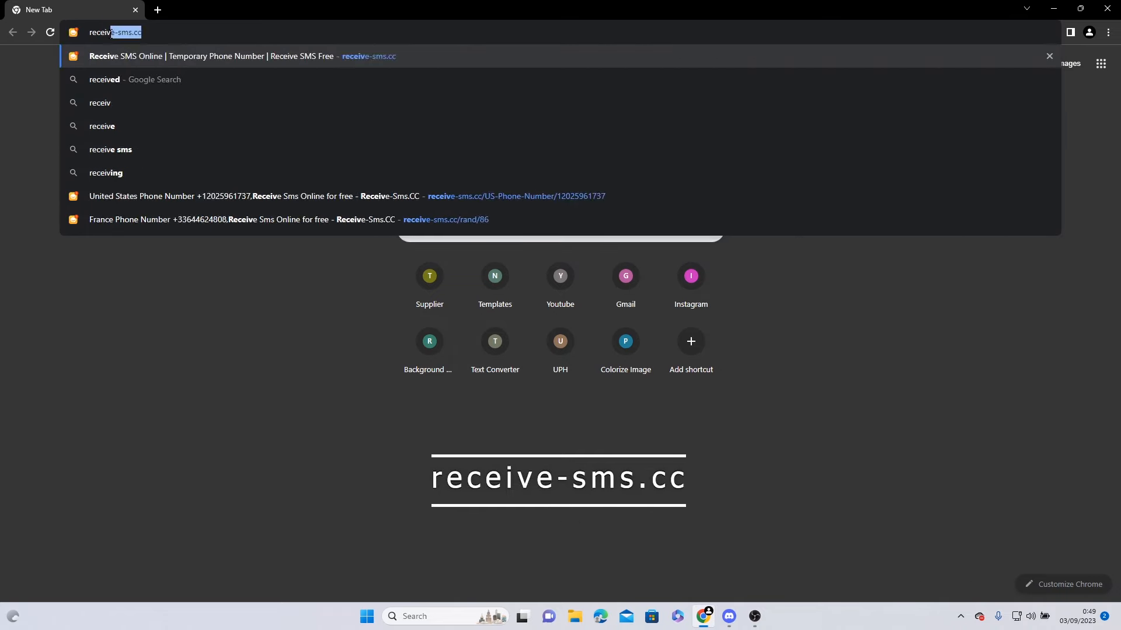
{"action": "type", "text": "receive-sms.cc"}
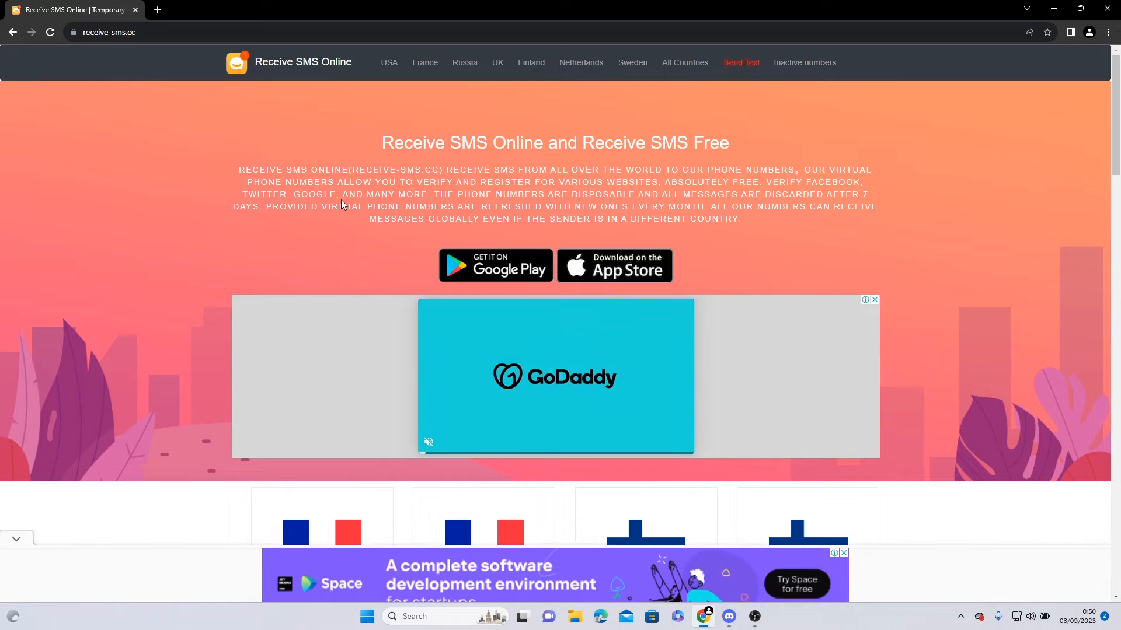
{"action": "scroll", "scroll_direction": "down", "scroll_amount": 3}
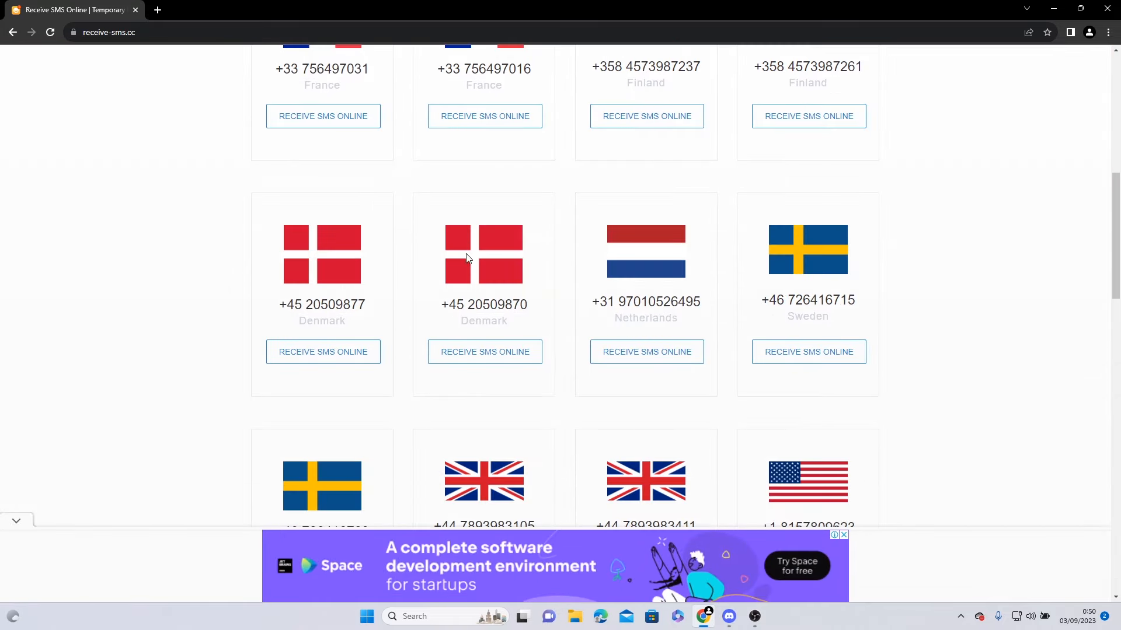
{"action": "left_click", "coordinate": [484, 351]}
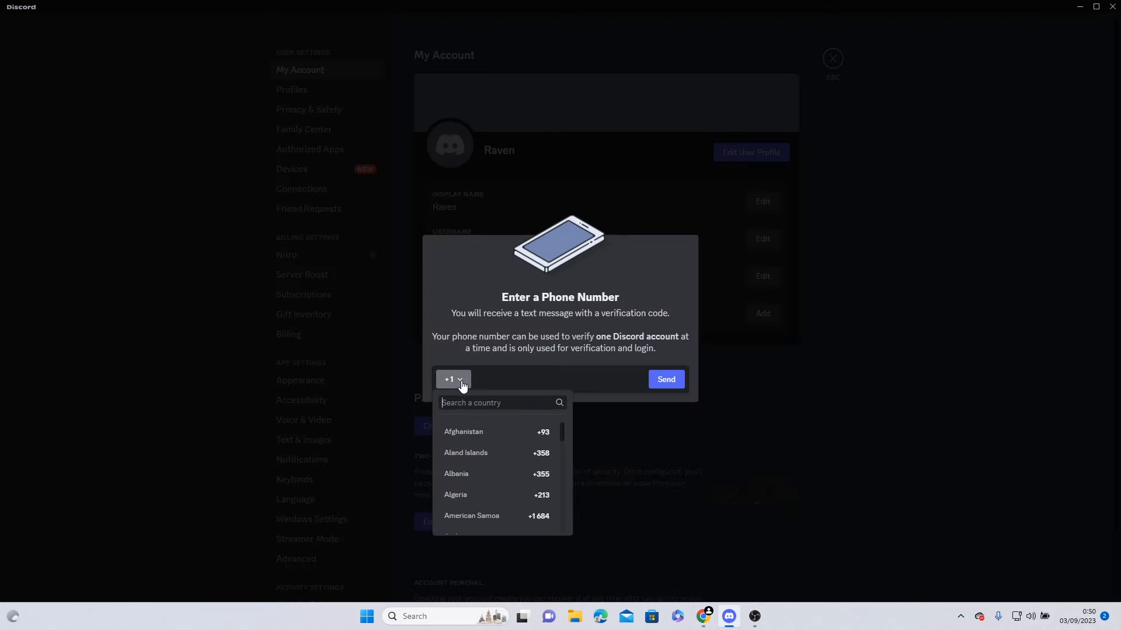
{"action": "type", "text": "denmark"}
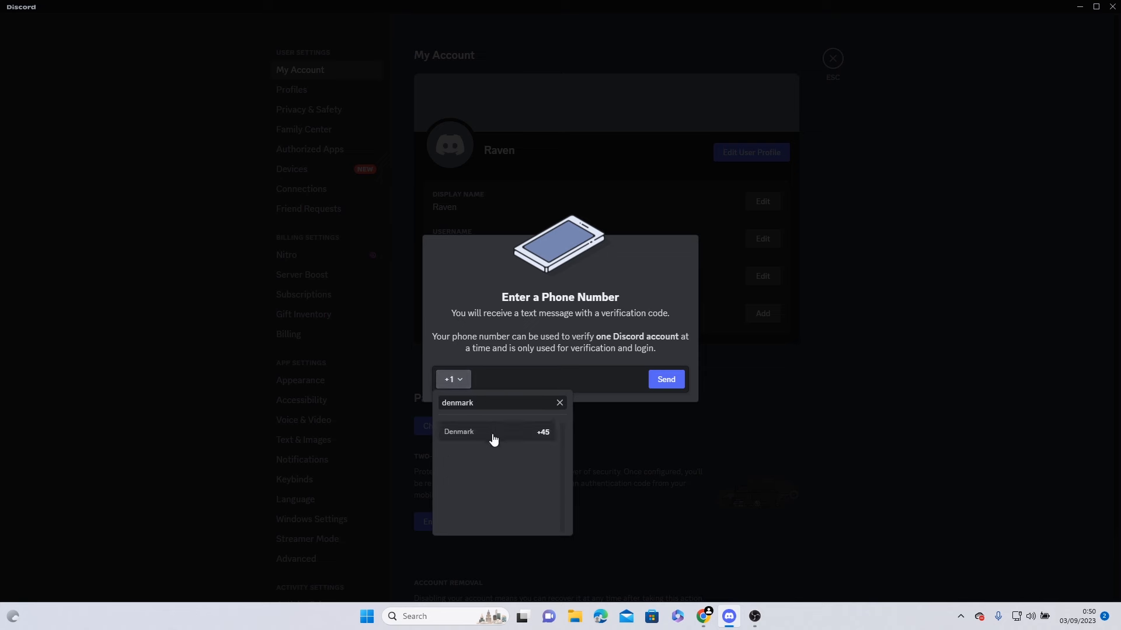
{"action": "left_click", "coordinate": [457, 432]}
{"action": "type", "text": "20509870"}
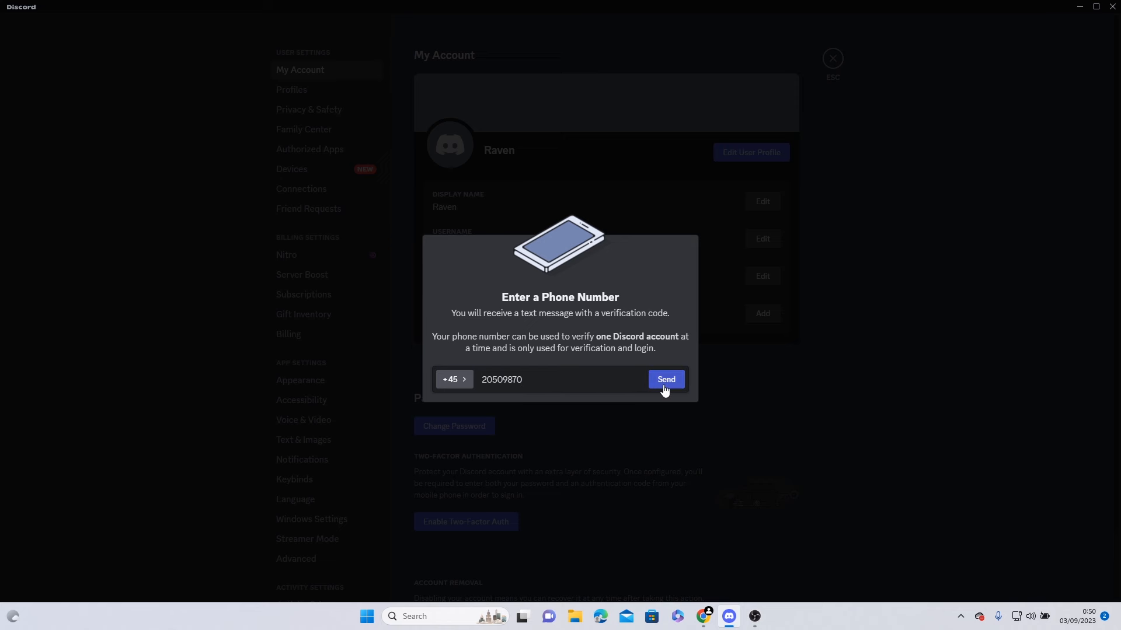
{"action": "left_click", "coordinate": [664, 379]}
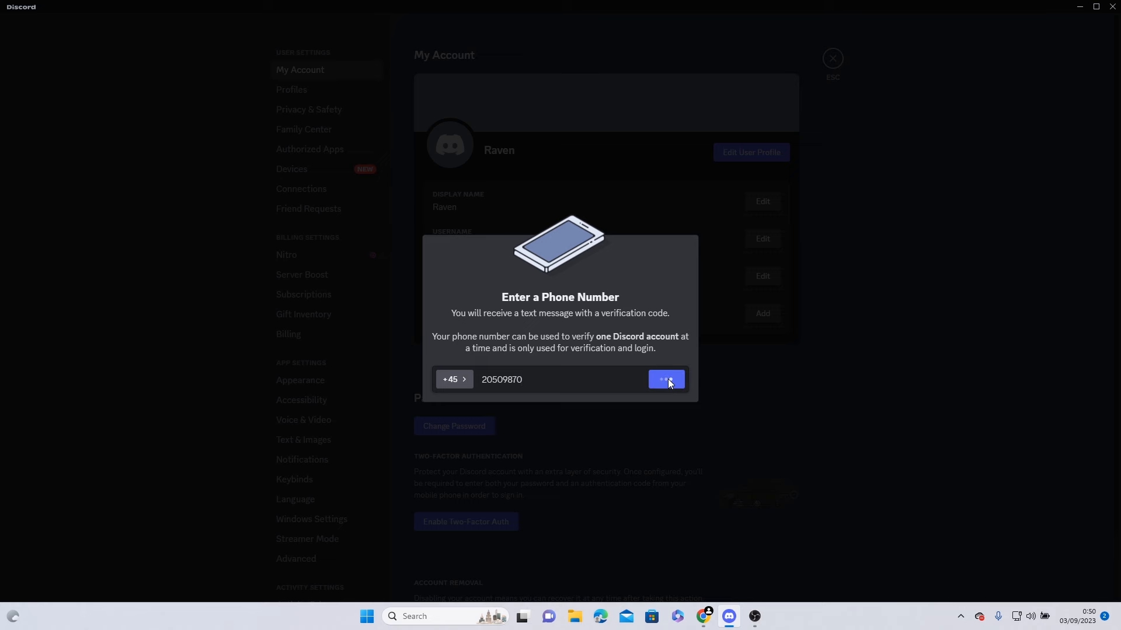
{"action": "left_click", "coordinate": [664, 380]}
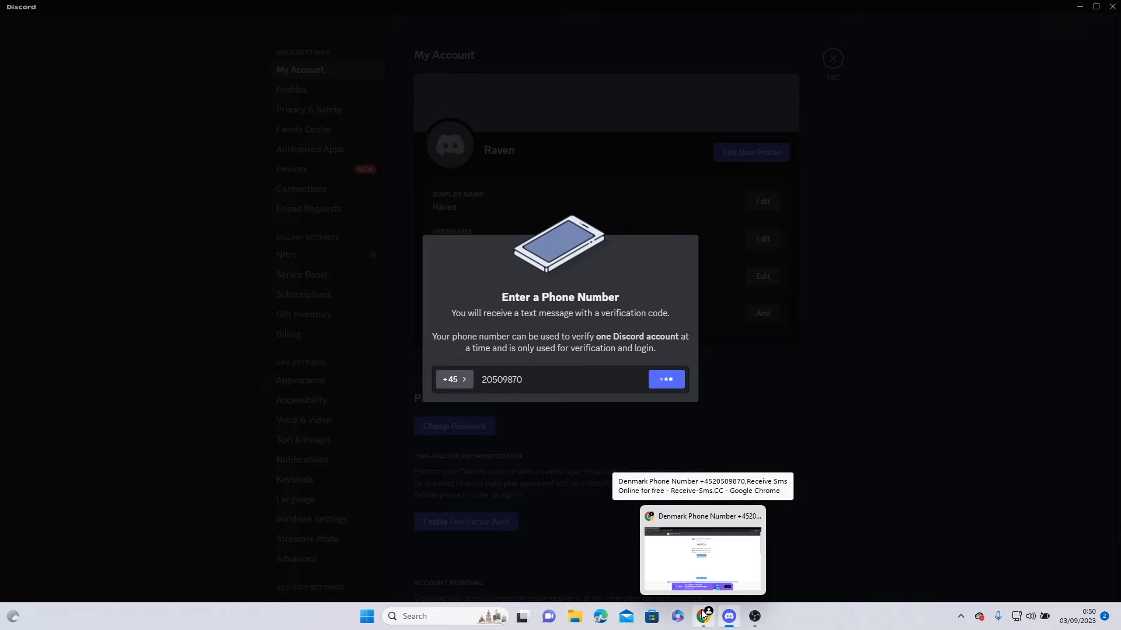
{"action": "left_click", "coordinate": [701, 550]}
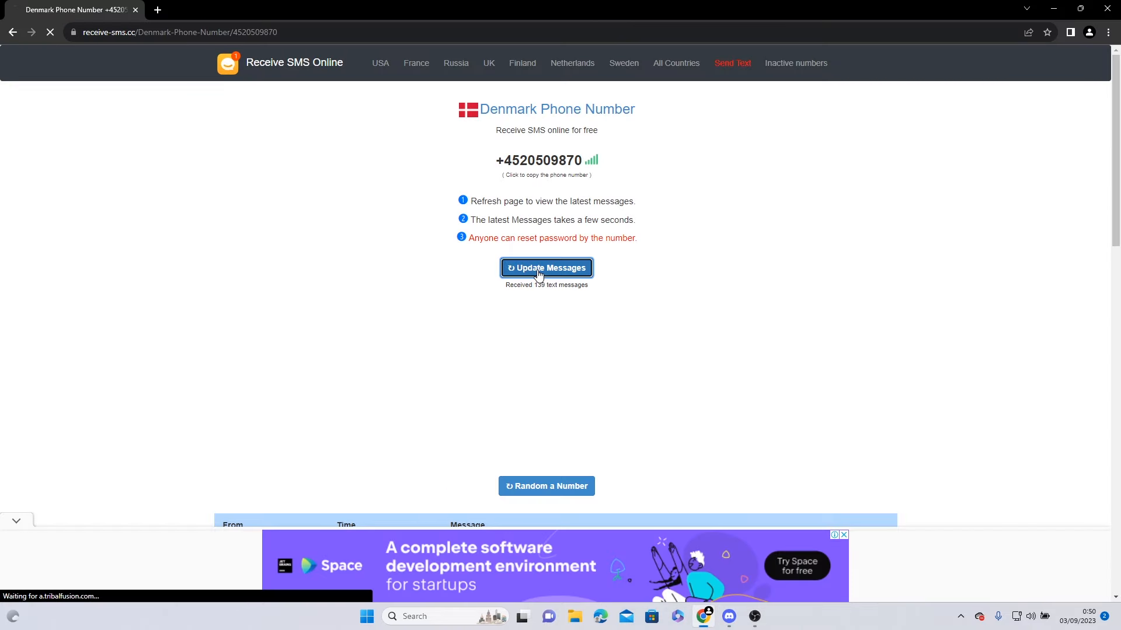
{"action": "left_click", "coordinate": [547, 267]}
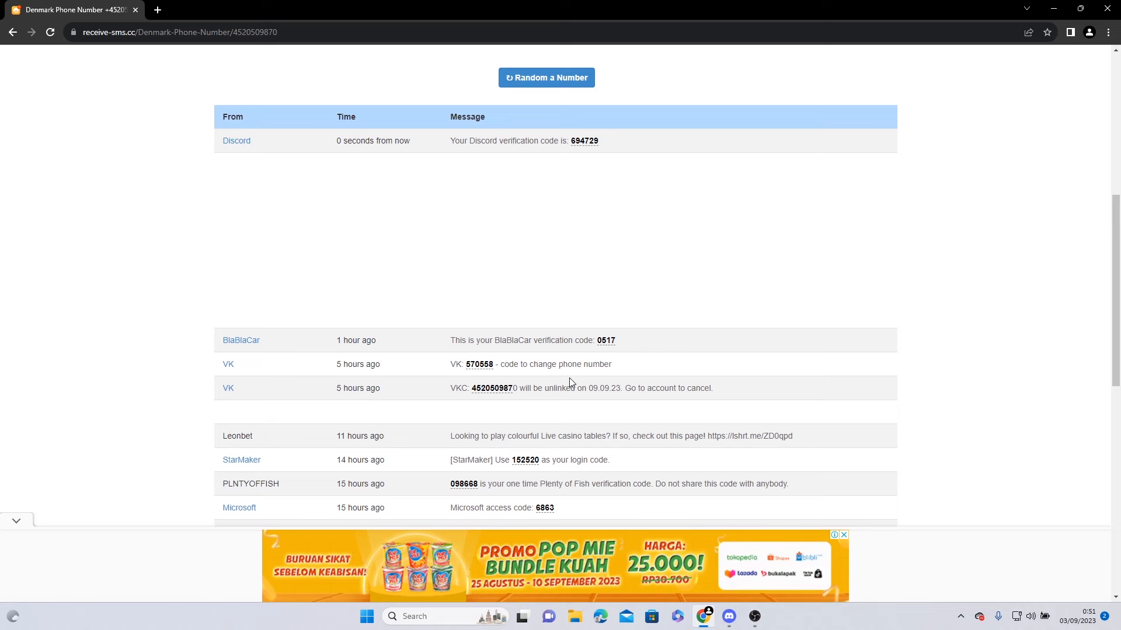
{"action": "scroll", "scroll_direction": "up", "scroll_amount": 3}
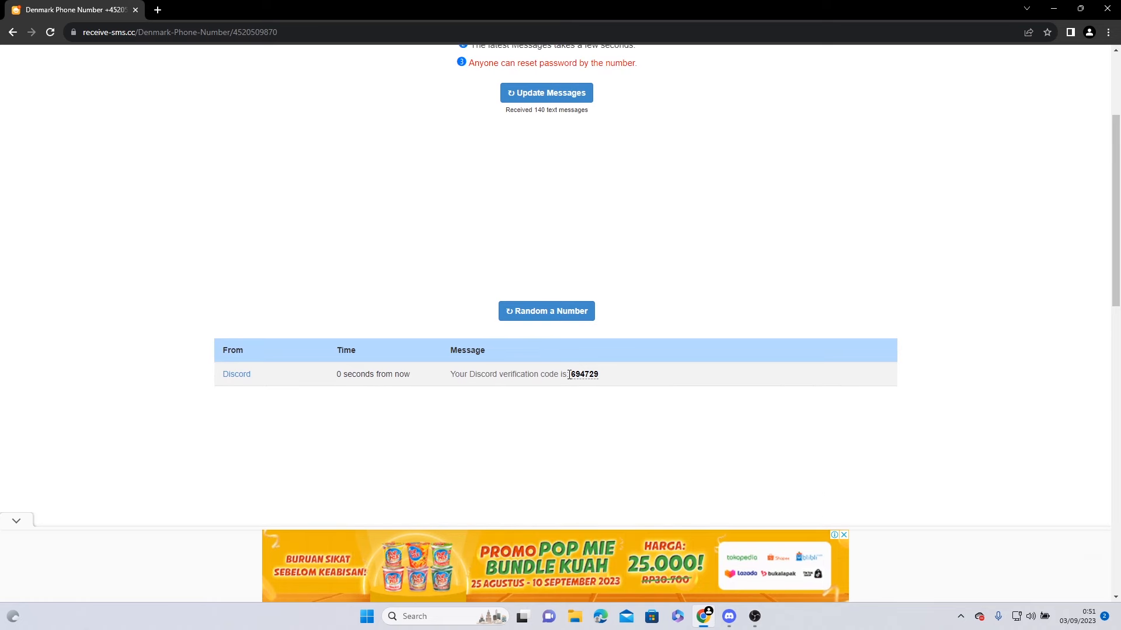
{"action": "scroll", "scroll_direction": "up", "scroll_amount": 3}
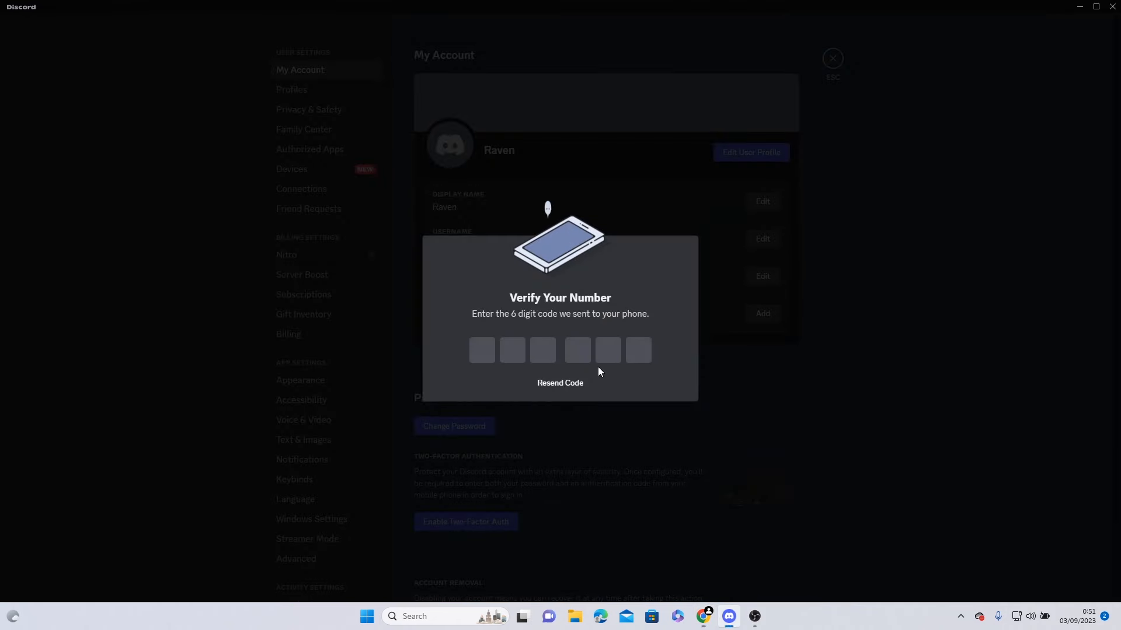
{"action": "type", "text": "6"}
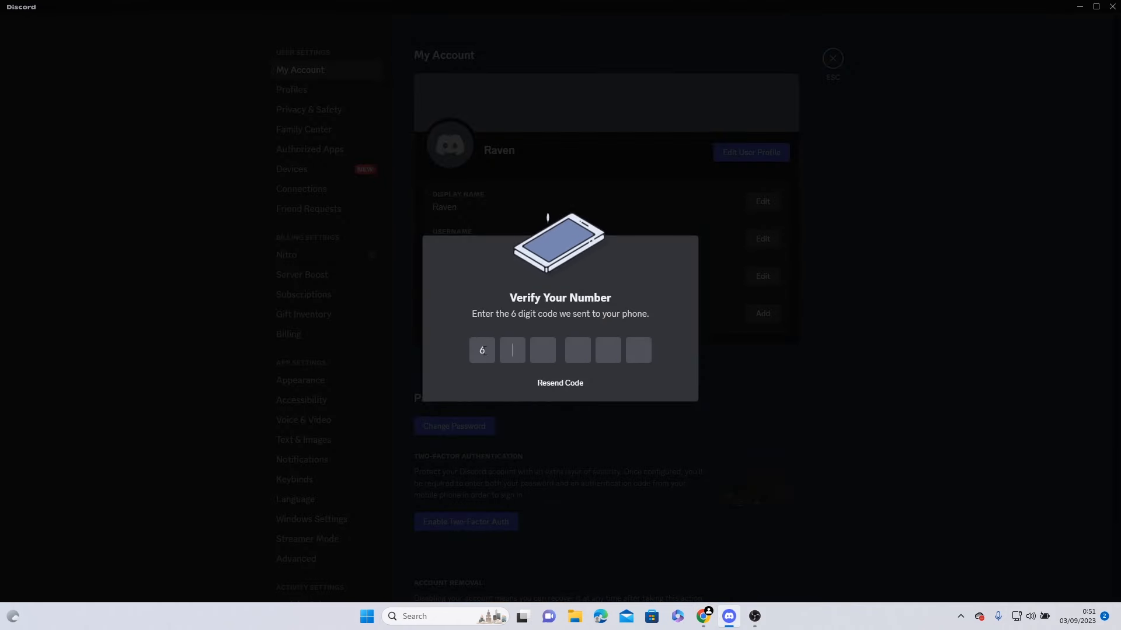